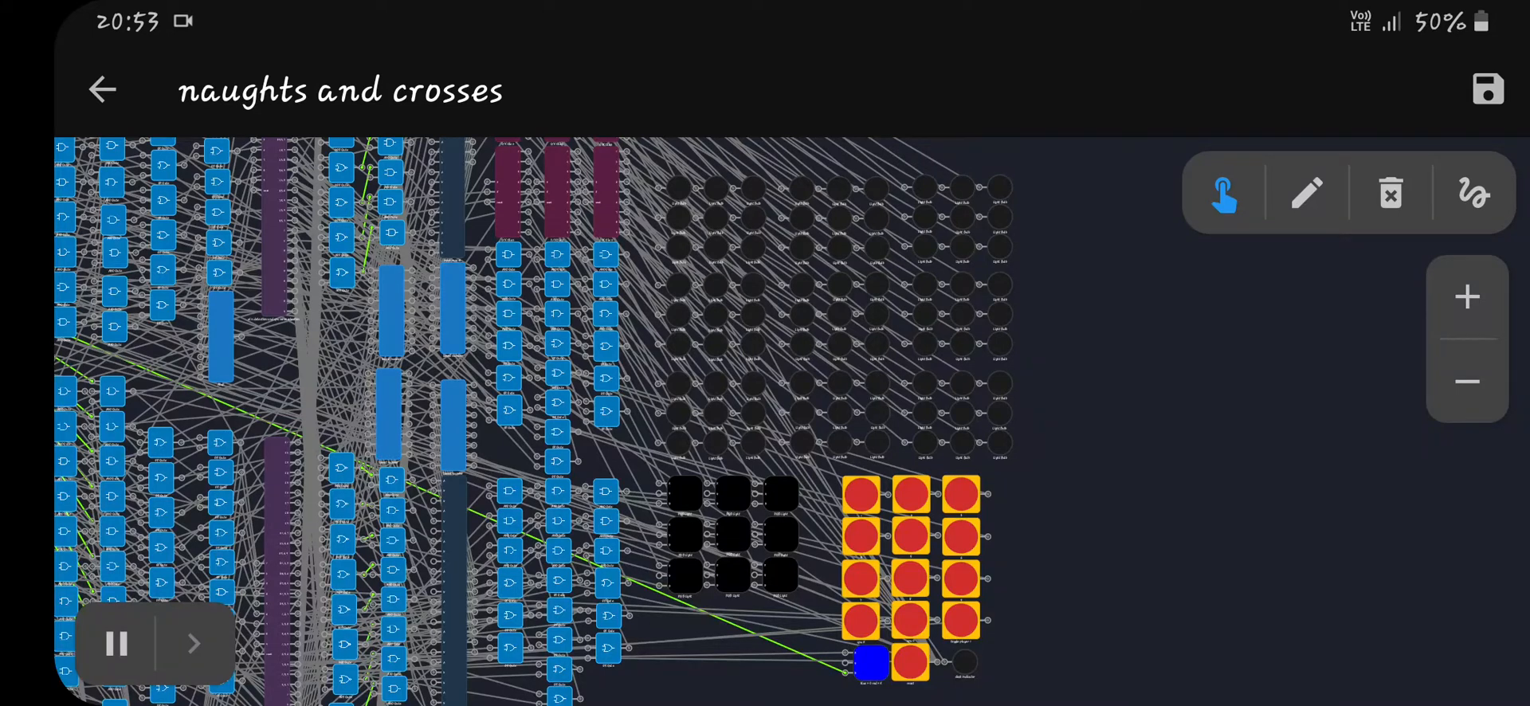
mouse_move(1089, 478)
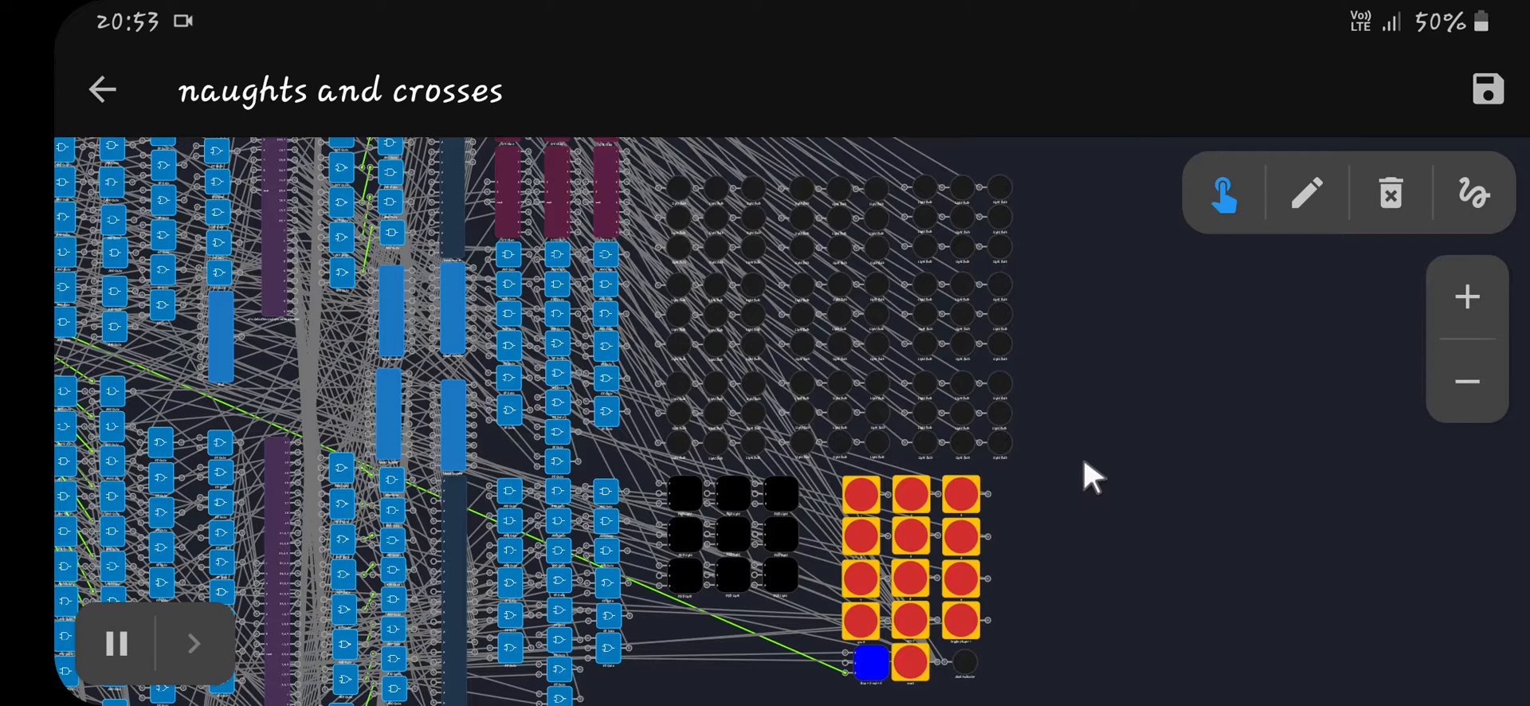
mouse_move(1084, 342)
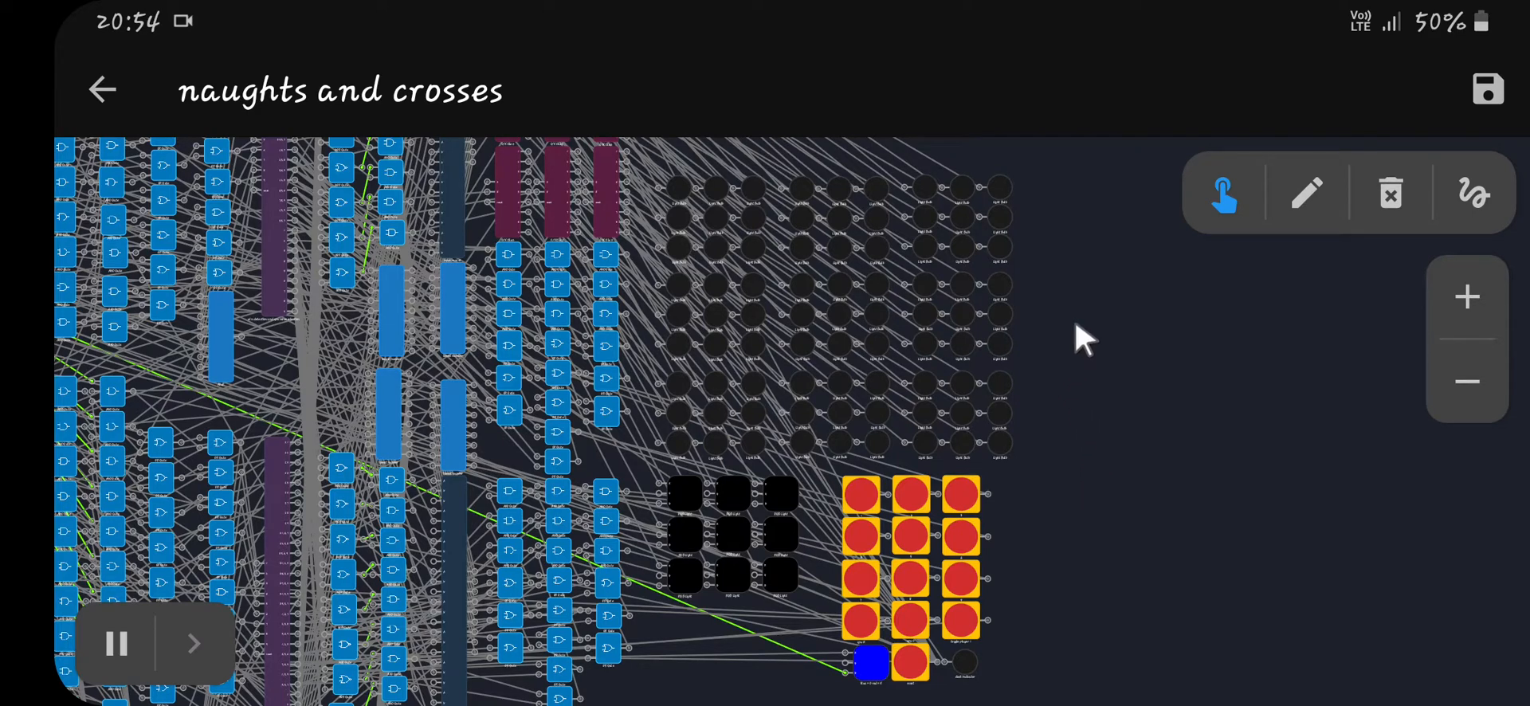
mouse_move(1079, 464)
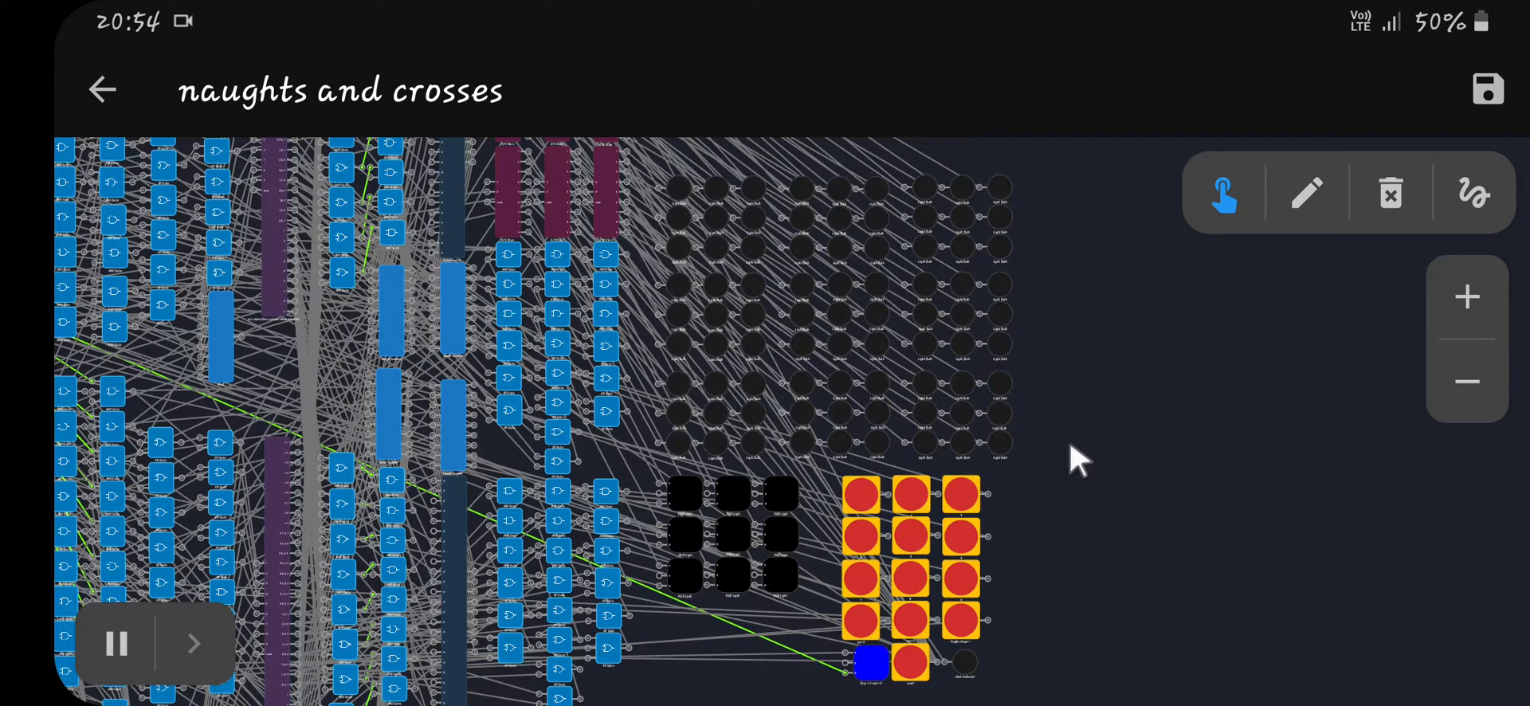
mouse_move(932, 630)
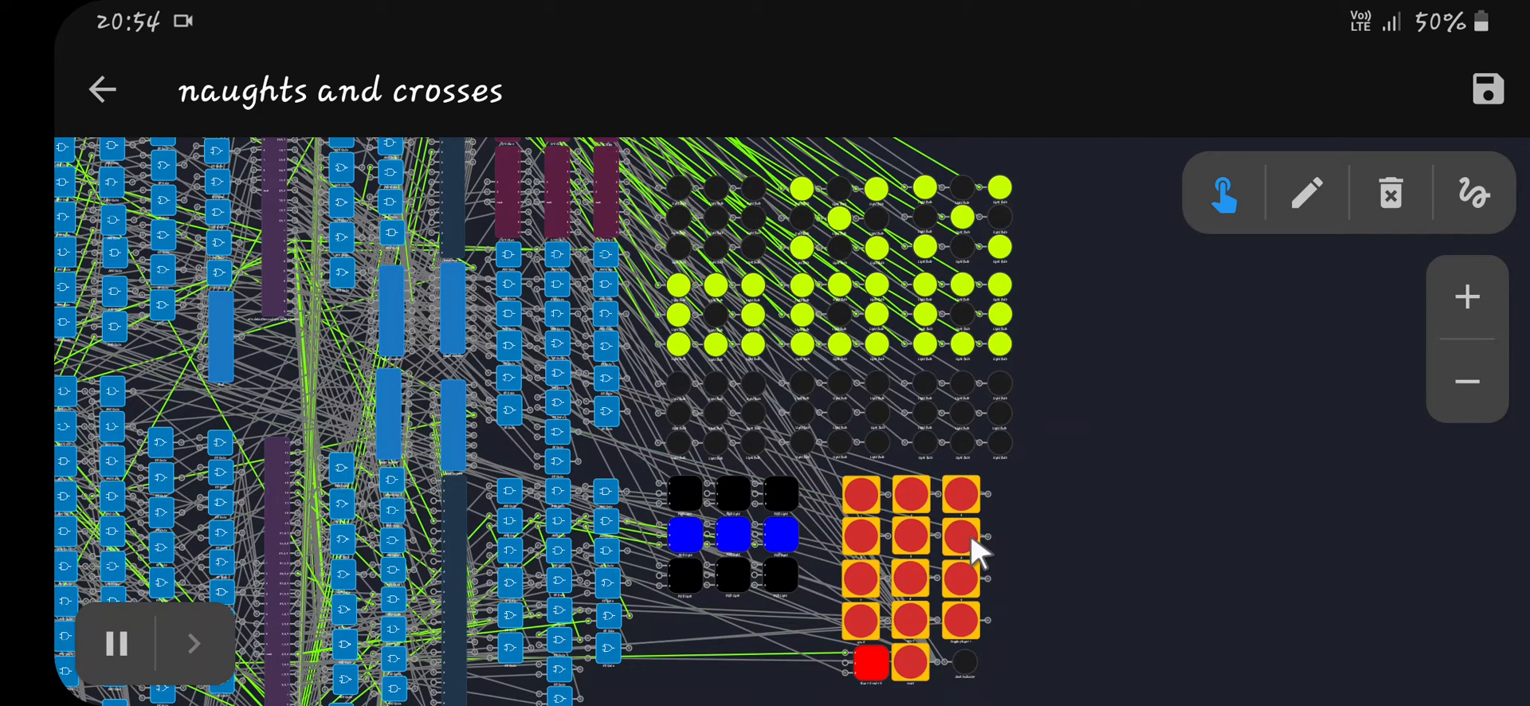
mouse_move(741, 546)
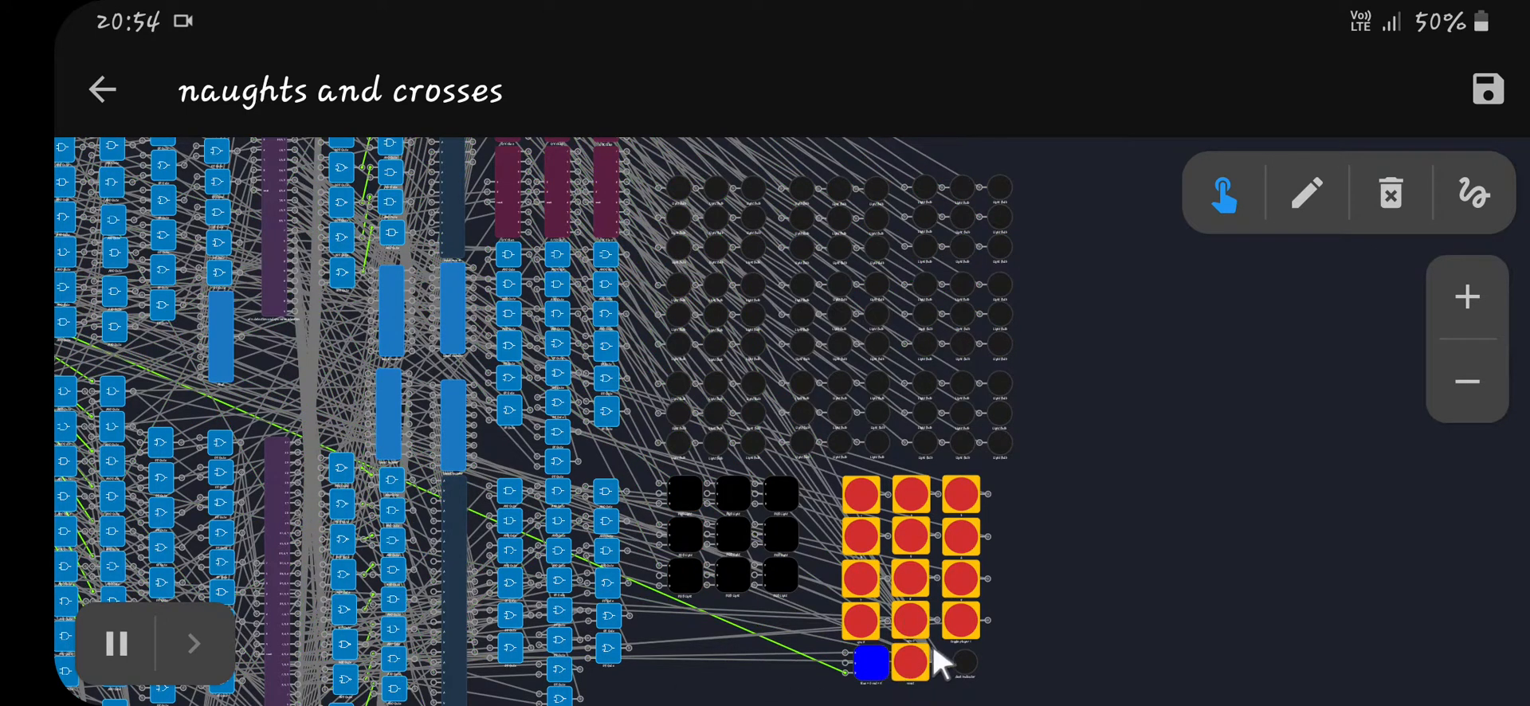
mouse_move(923, 639)
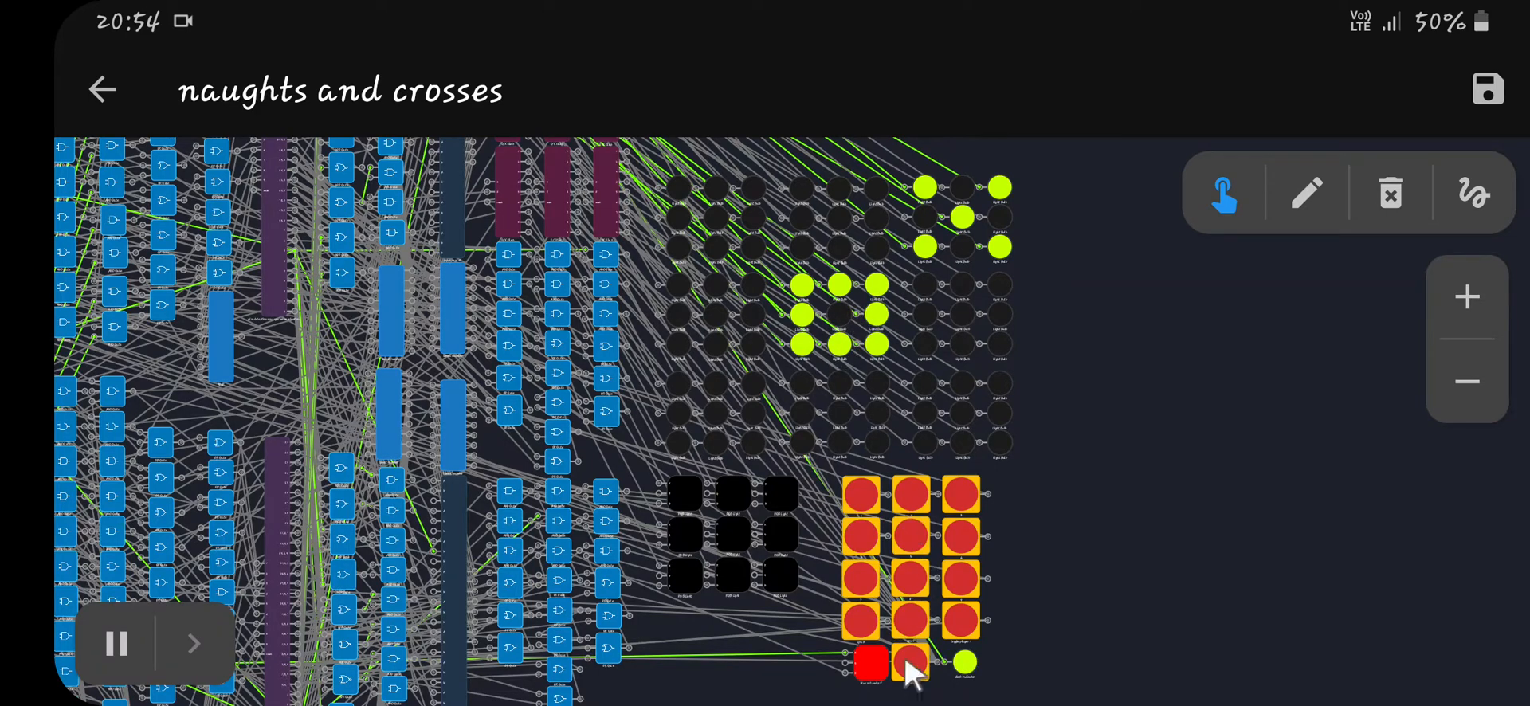
Step: Place a nought in the centre square, lighting it on the LED board with the green status light
left_click(870, 665)
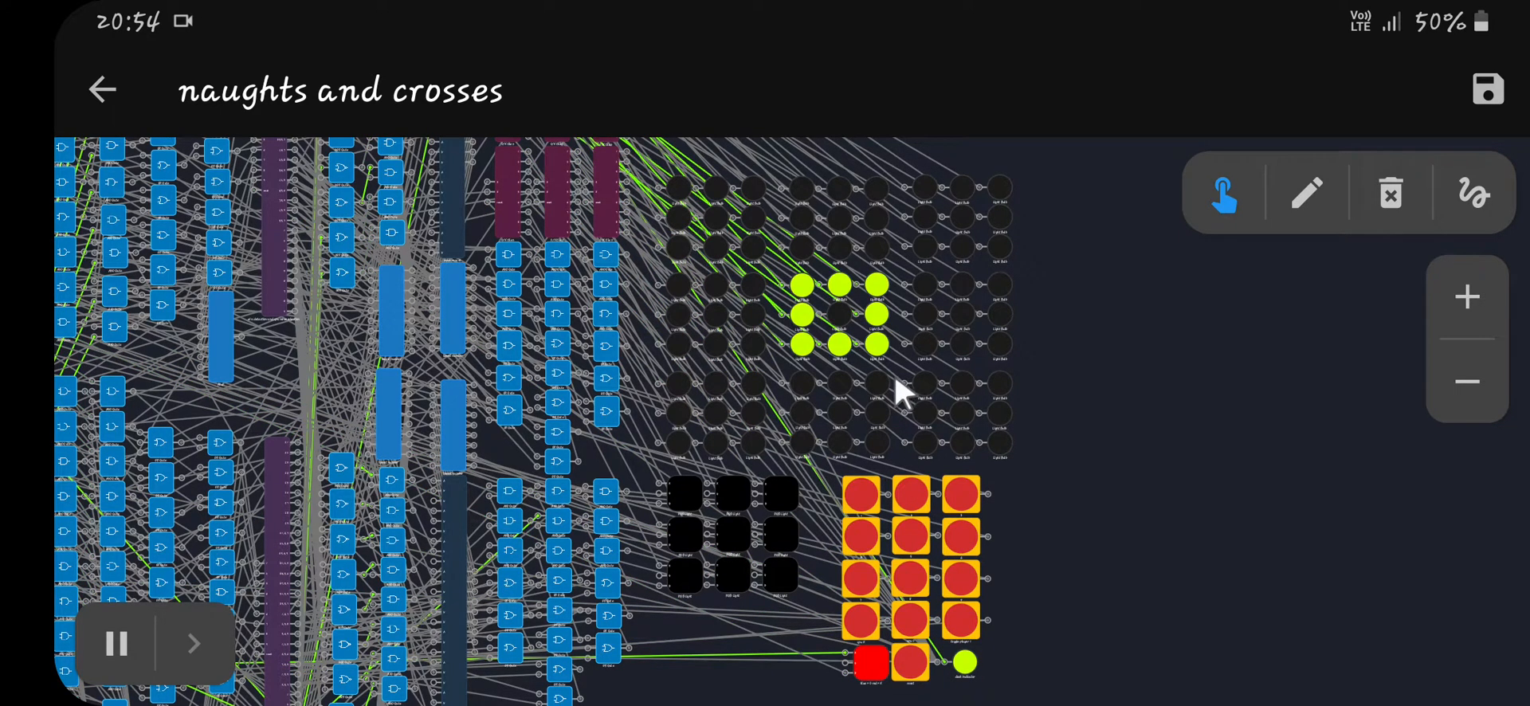
mouse_move(878, 542)
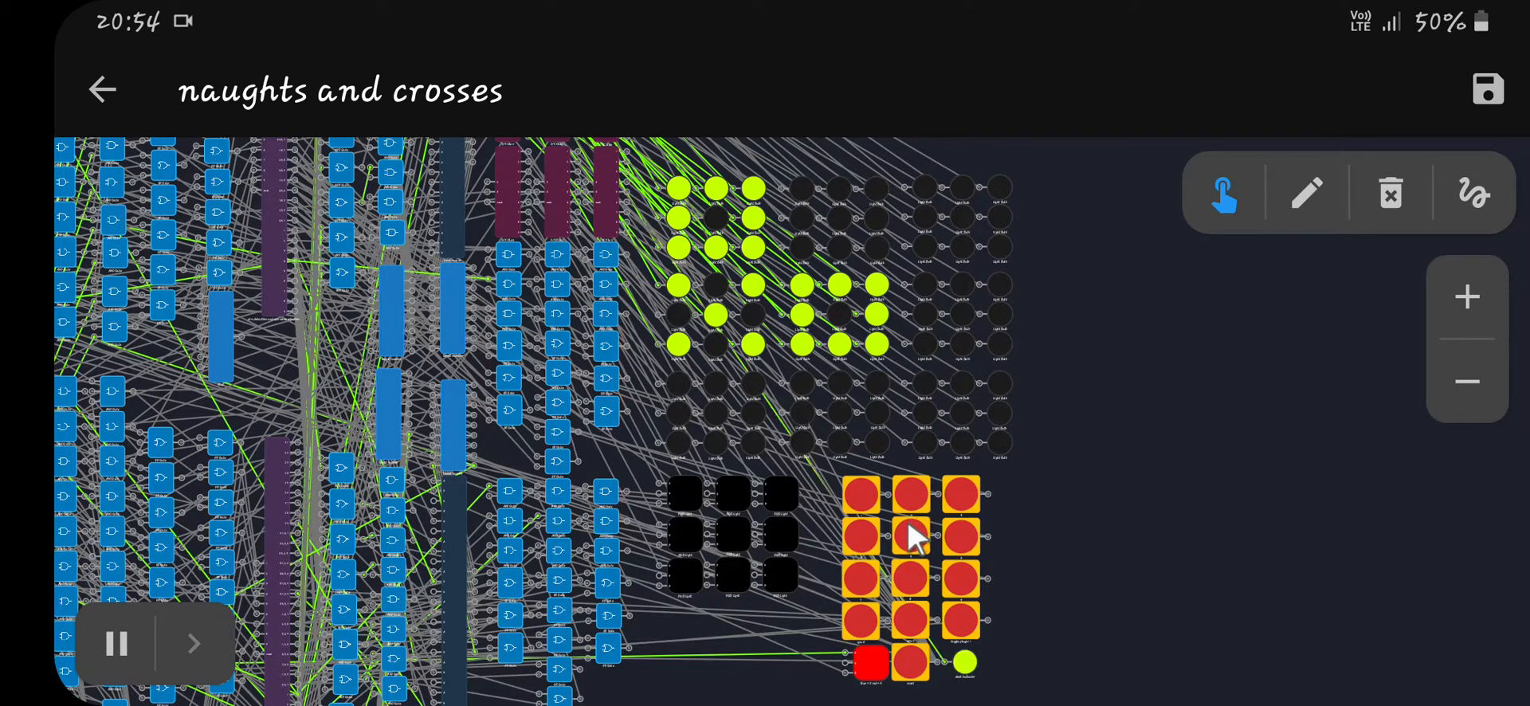
mouse_move(923, 595)
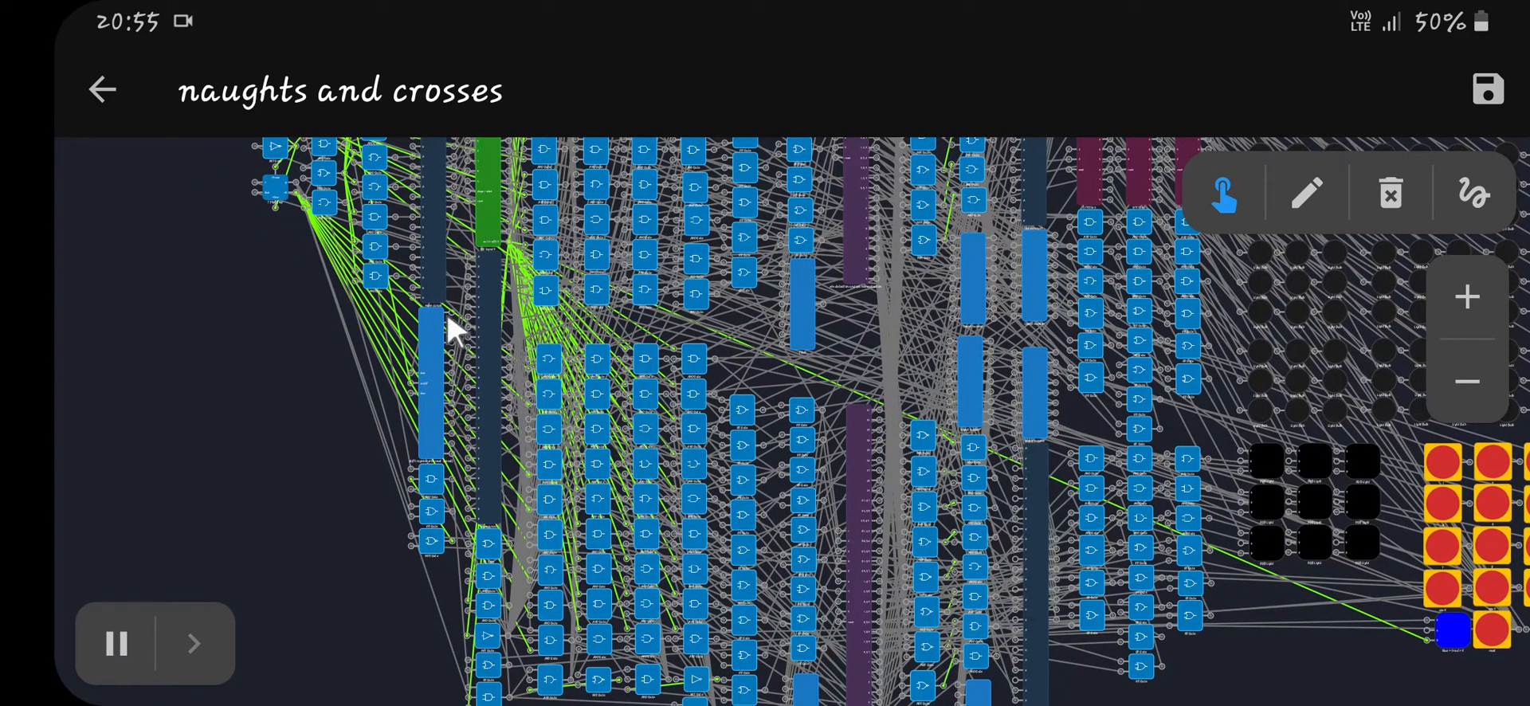
mouse_move(436, 337)
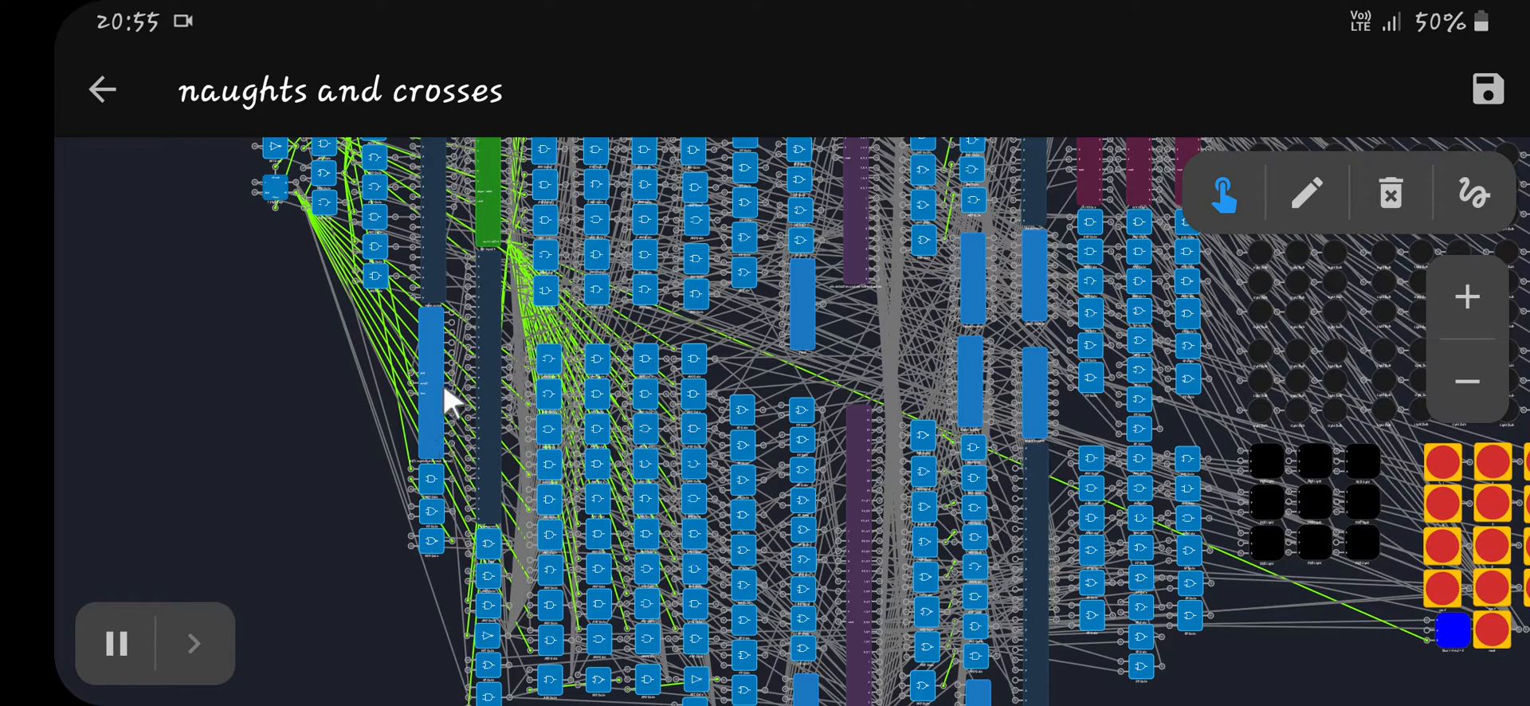
mouse_move(1264, 400)
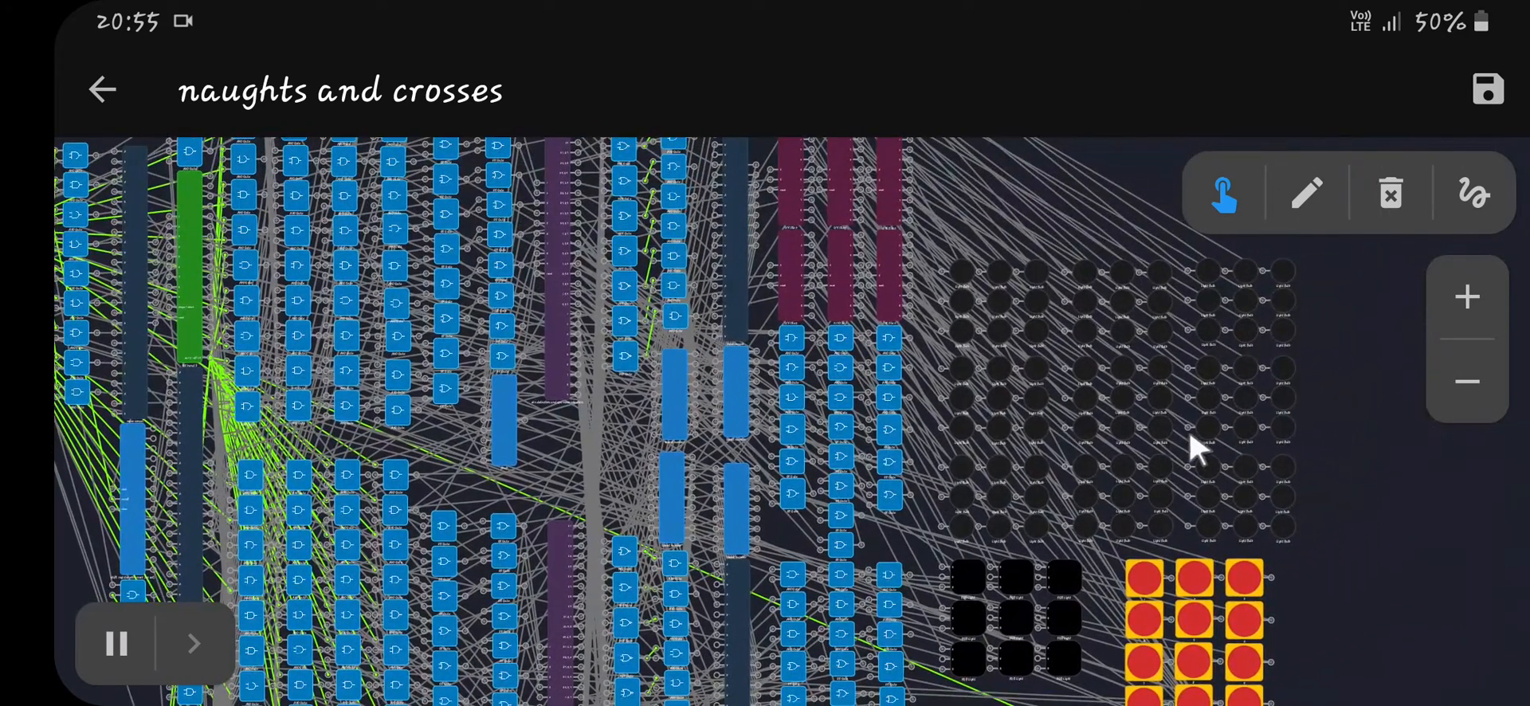
mouse_move(1318, 556)
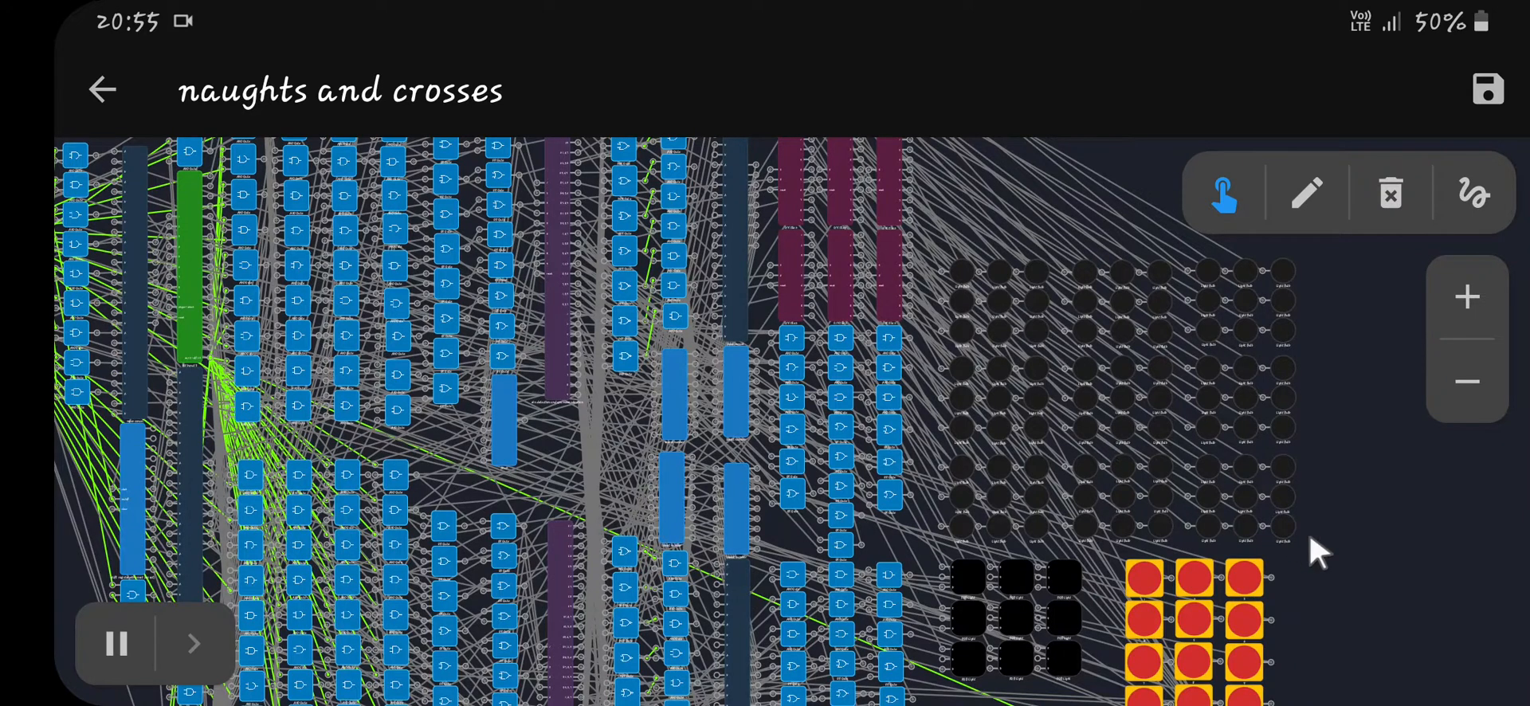
mouse_move(1259, 516)
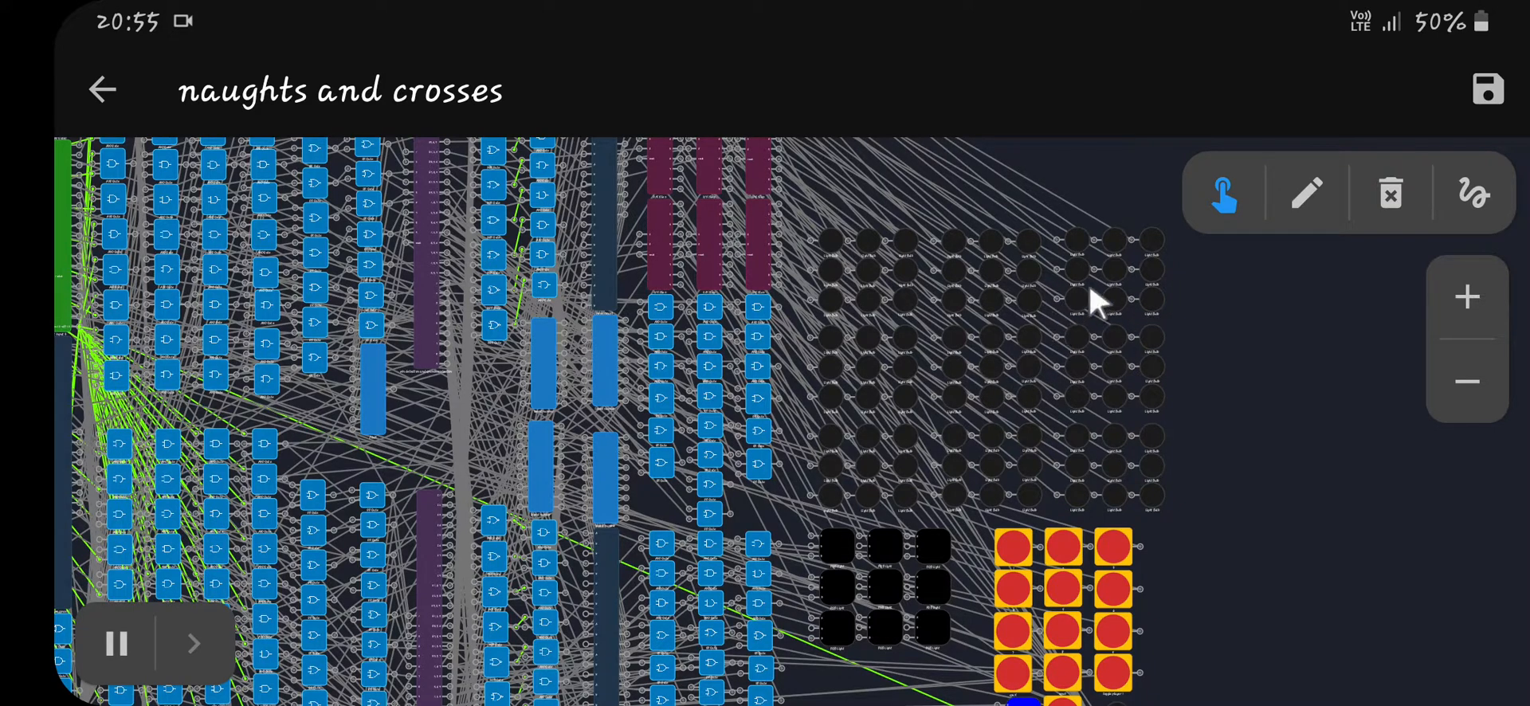
mouse_move(1103, 429)
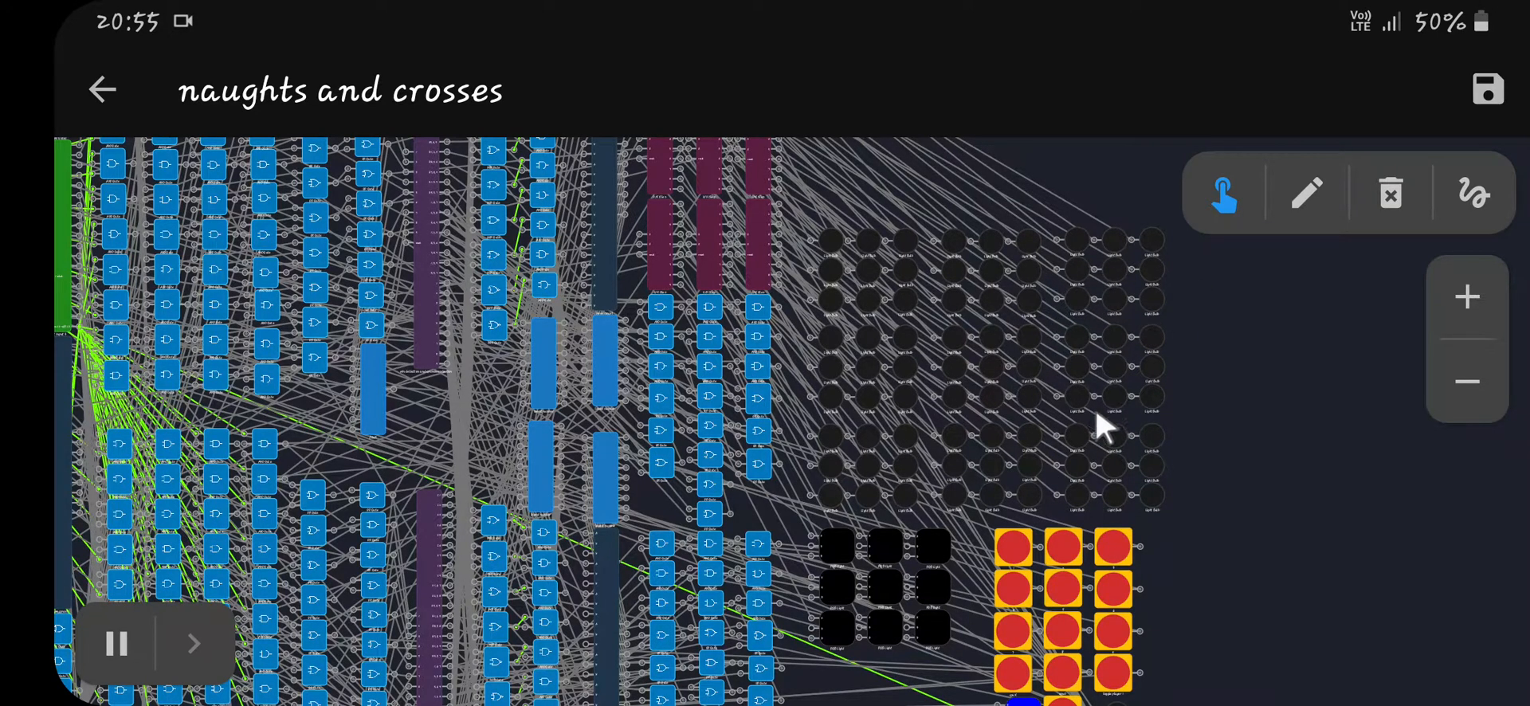
mouse_move(1049, 570)
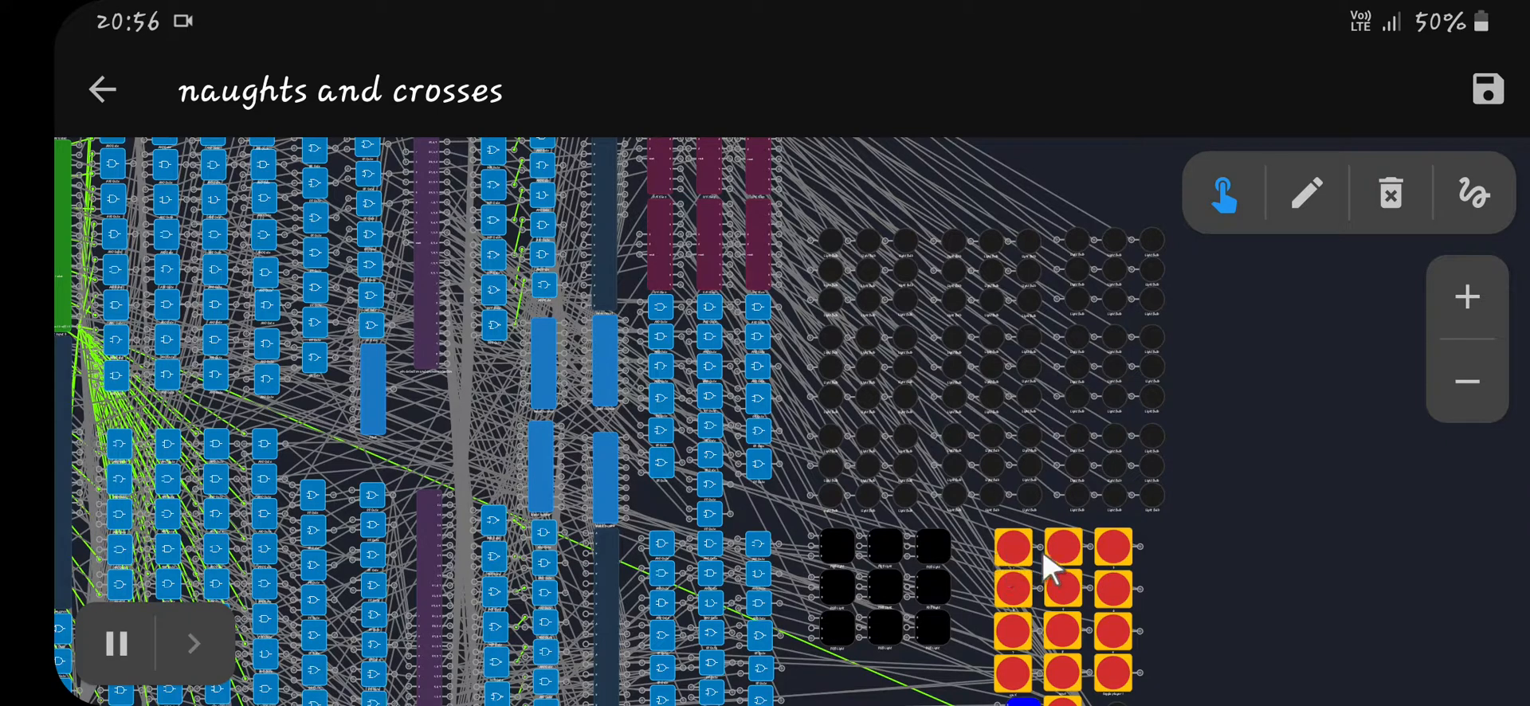
mouse_move(1072, 604)
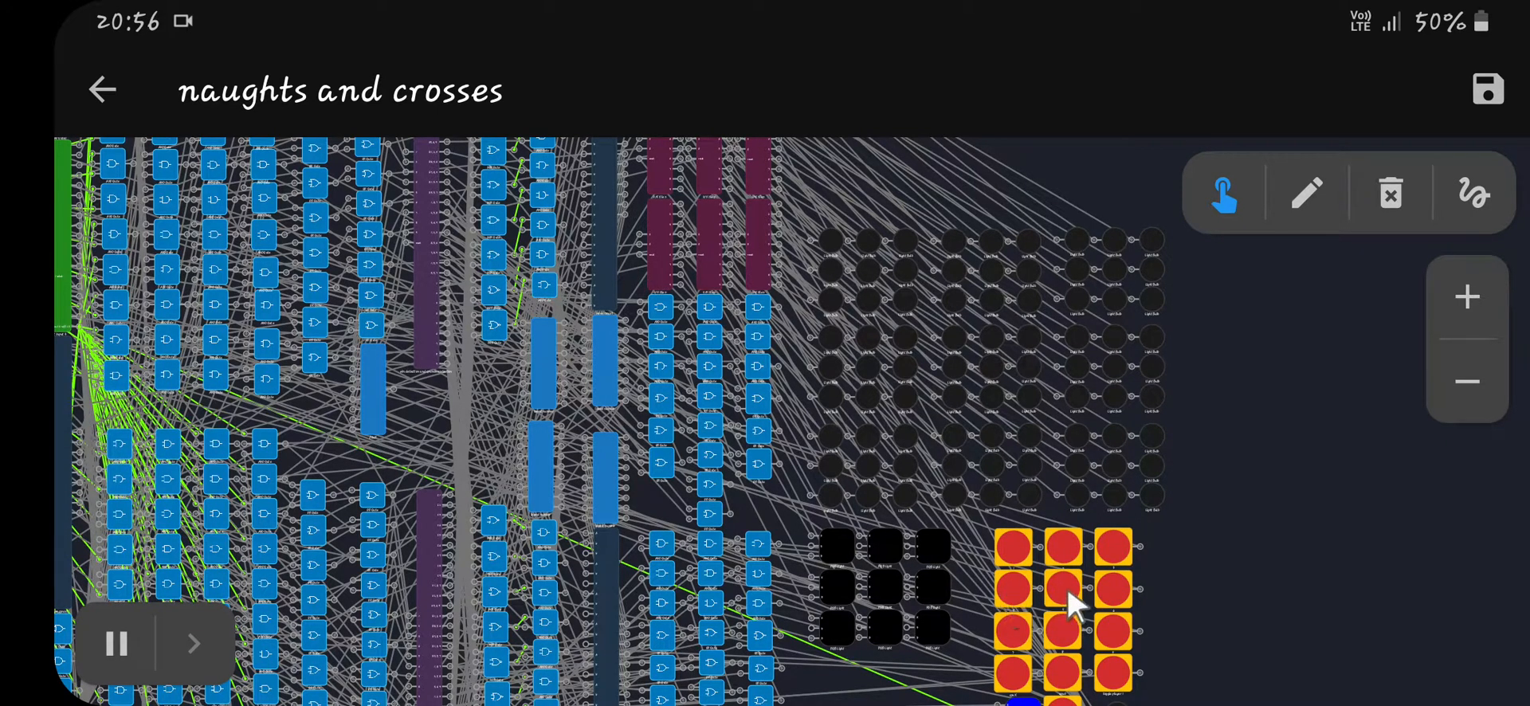
mouse_move(1122, 561)
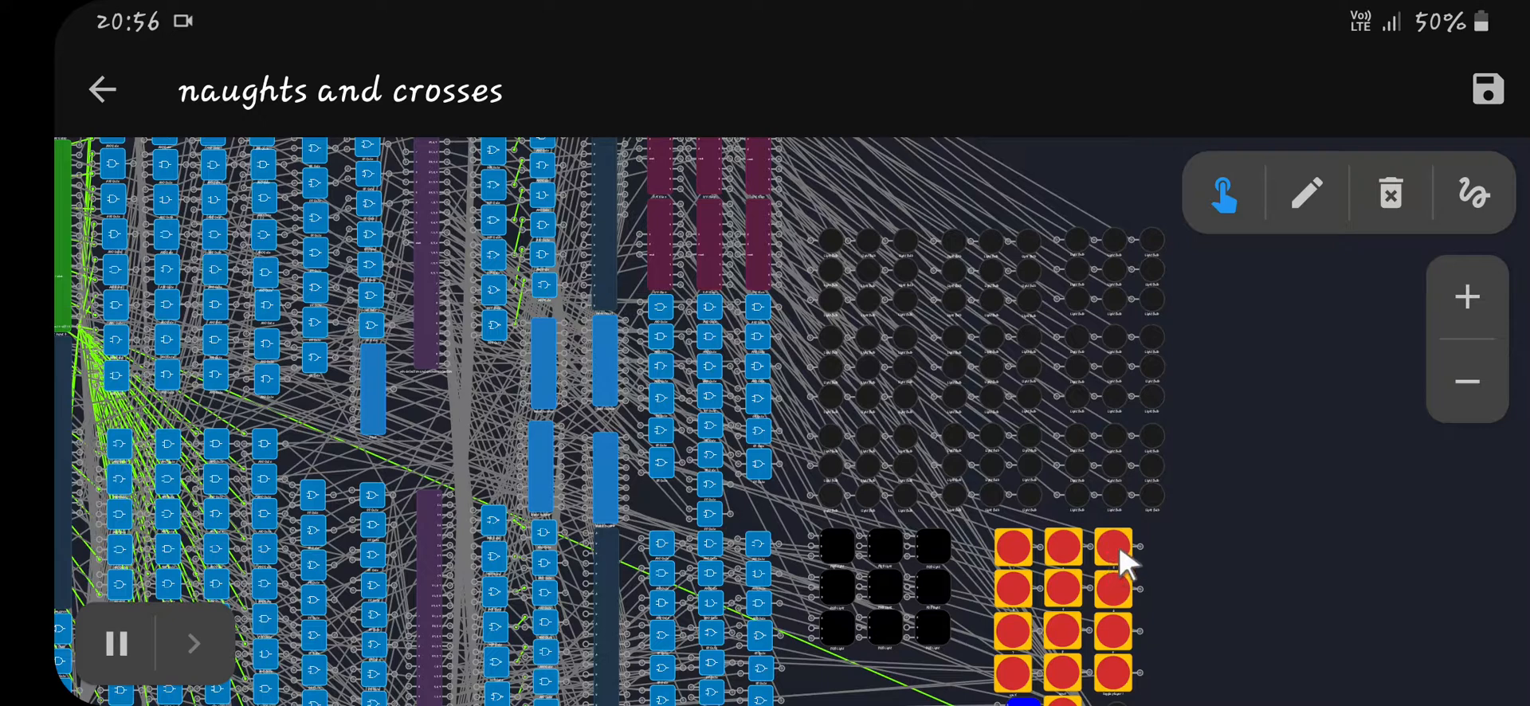
mouse_move(1066, 630)
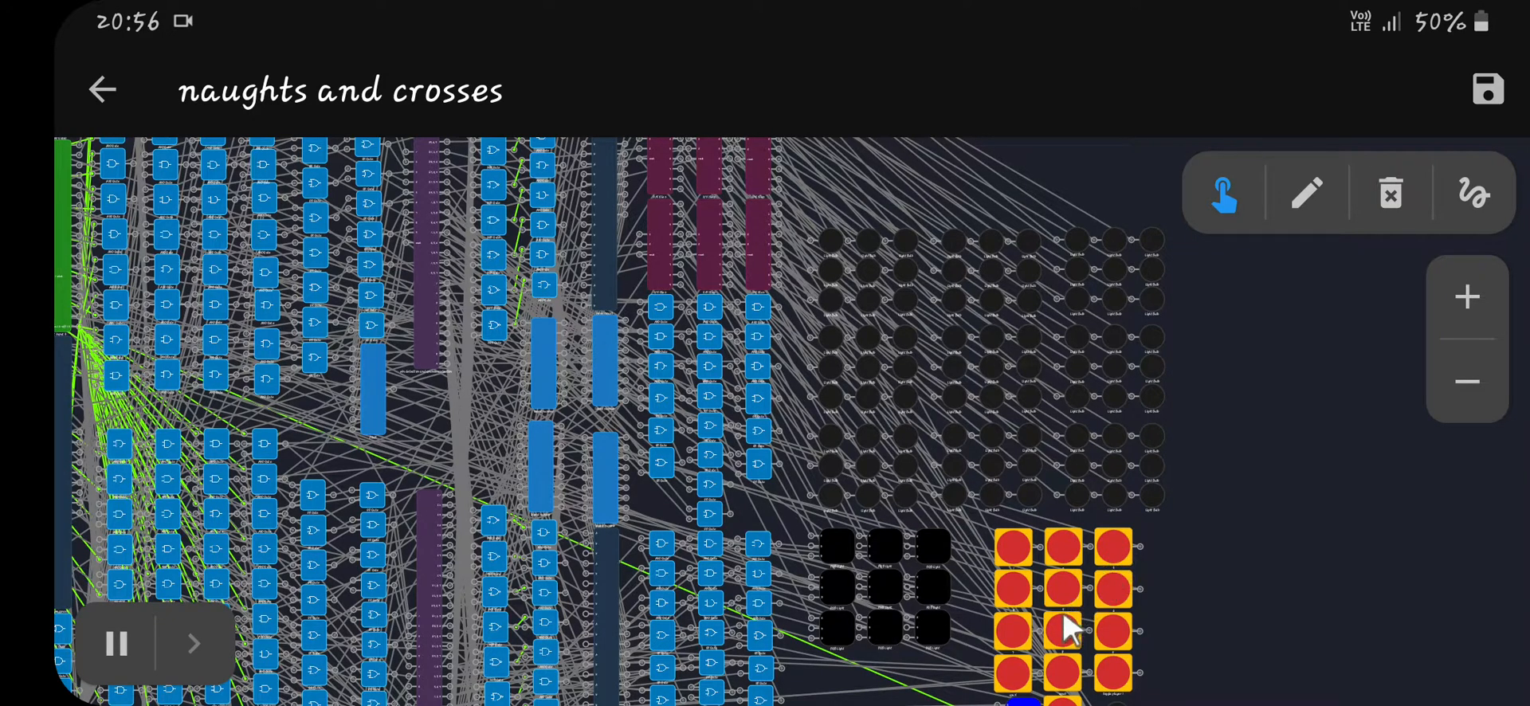
mouse_move(1048, 634)
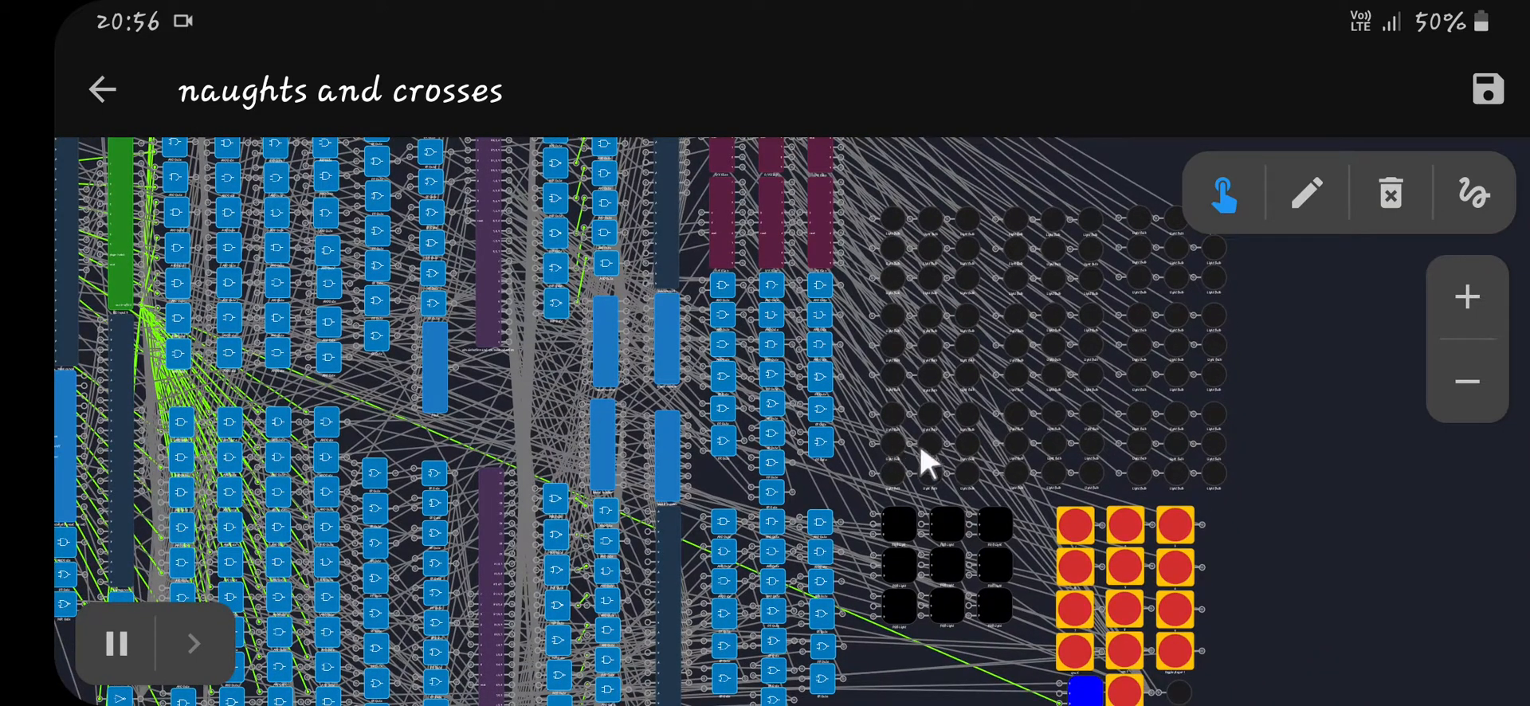
mouse_move(951, 378)
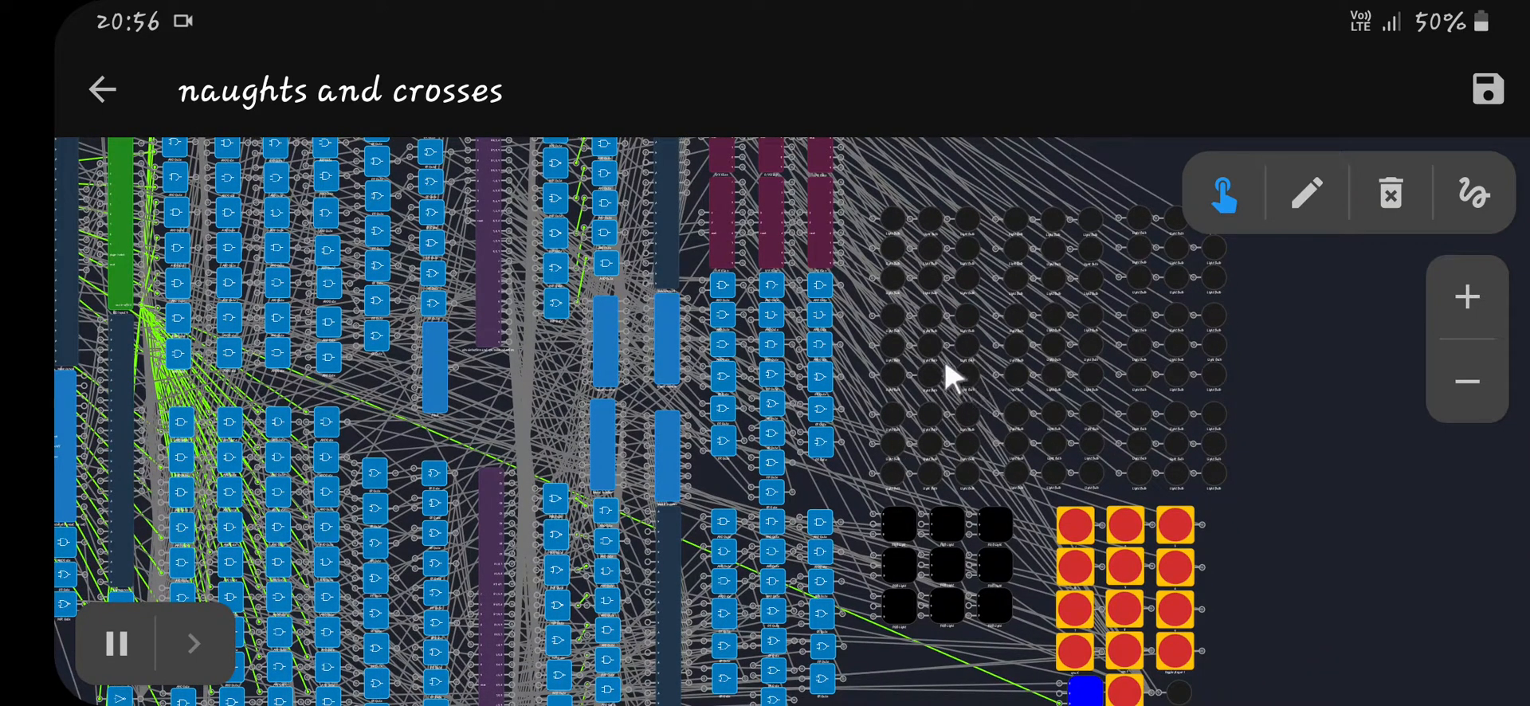
mouse_move(1039, 424)
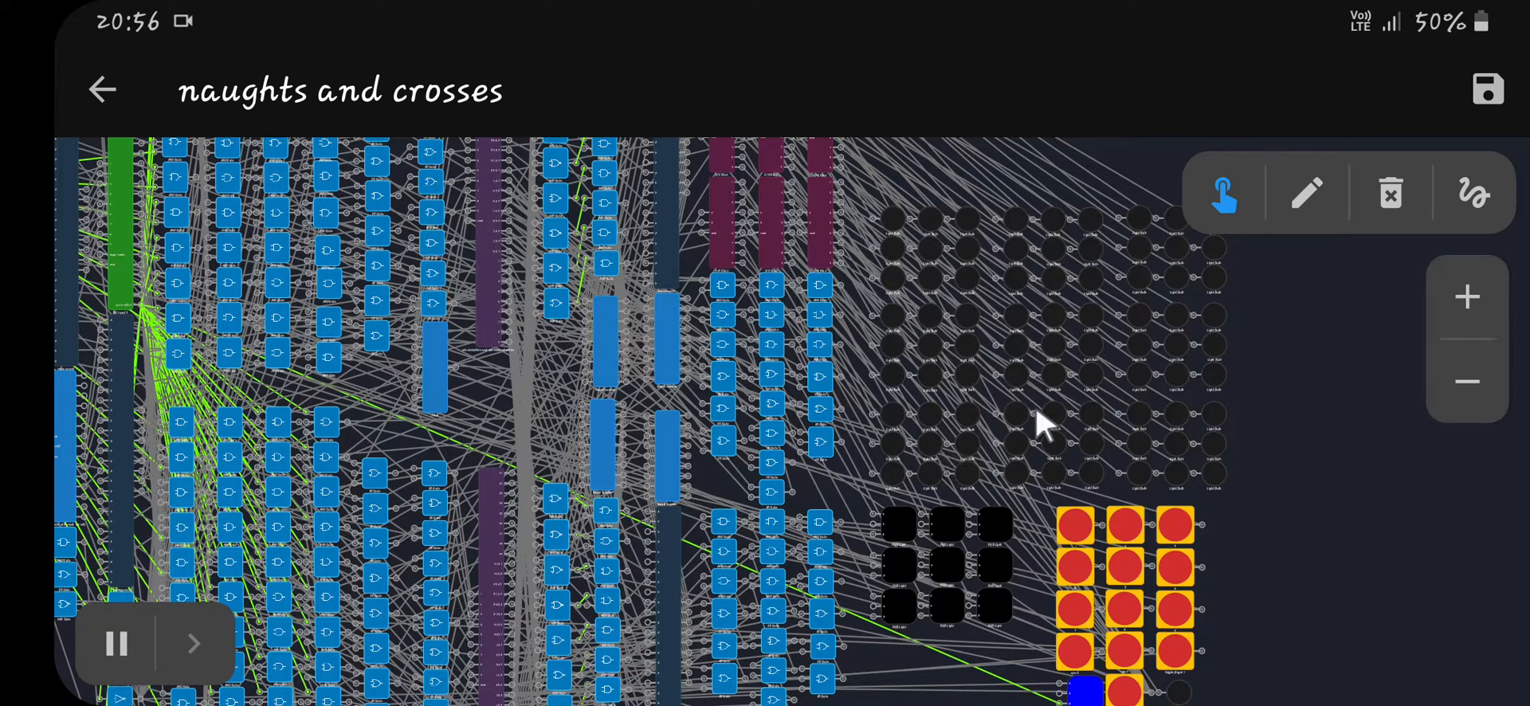
mouse_move(1063, 438)
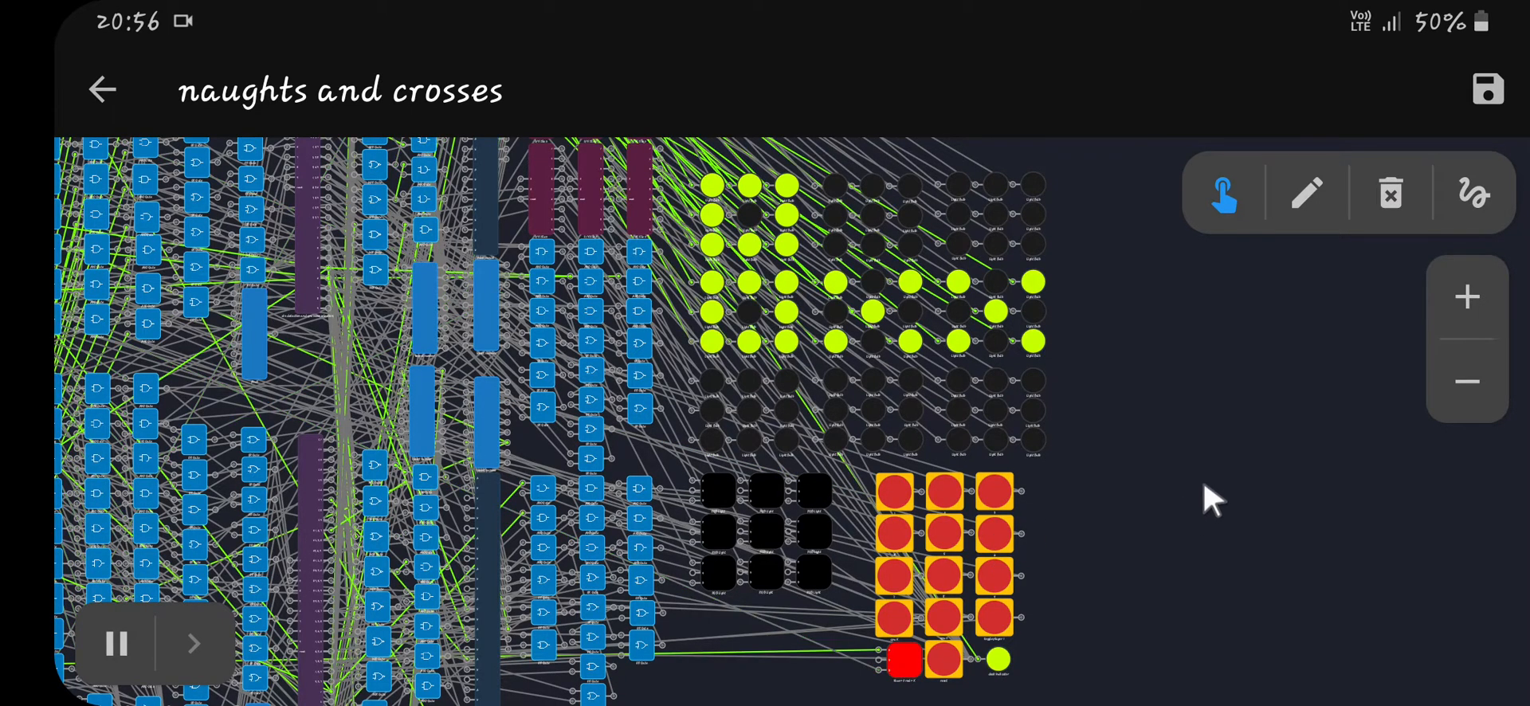
mouse_move(947, 585)
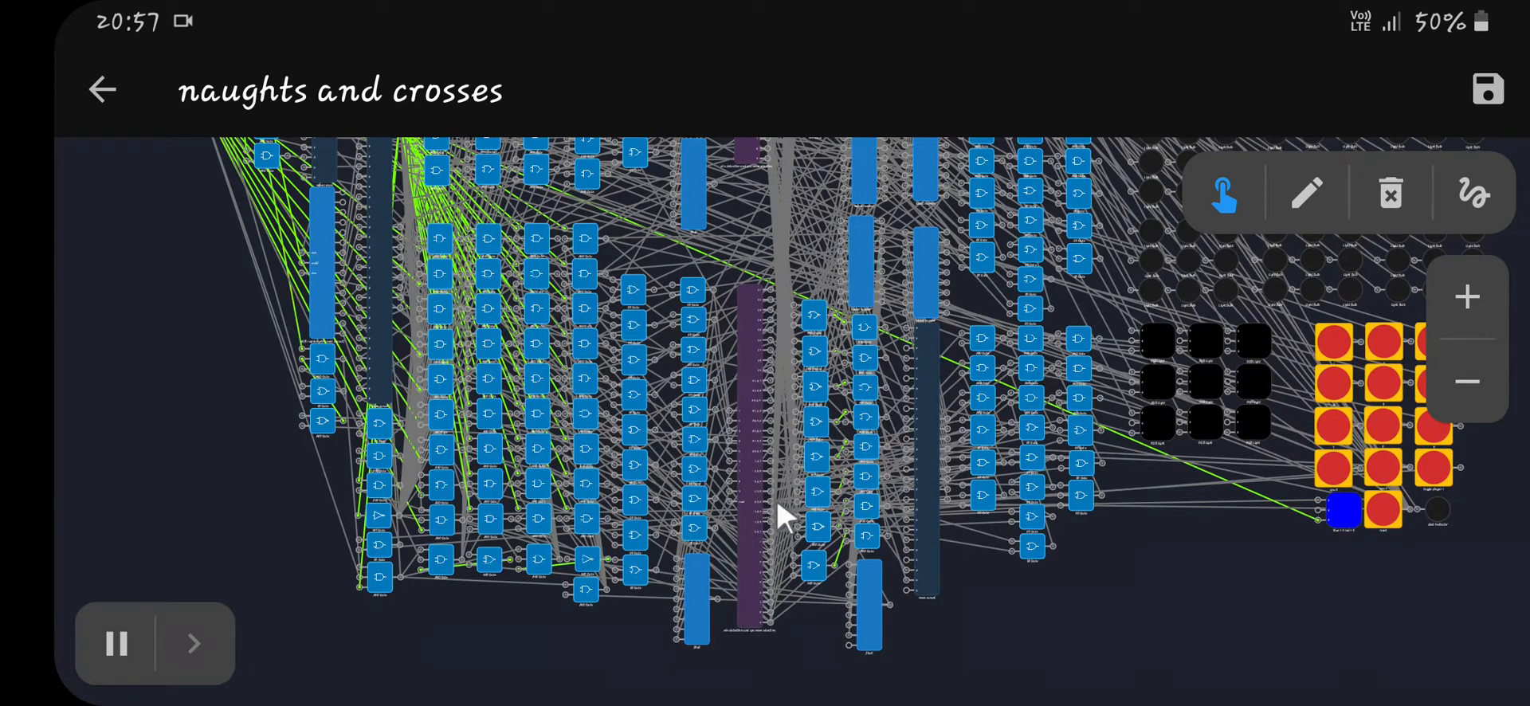
mouse_move(767, 433)
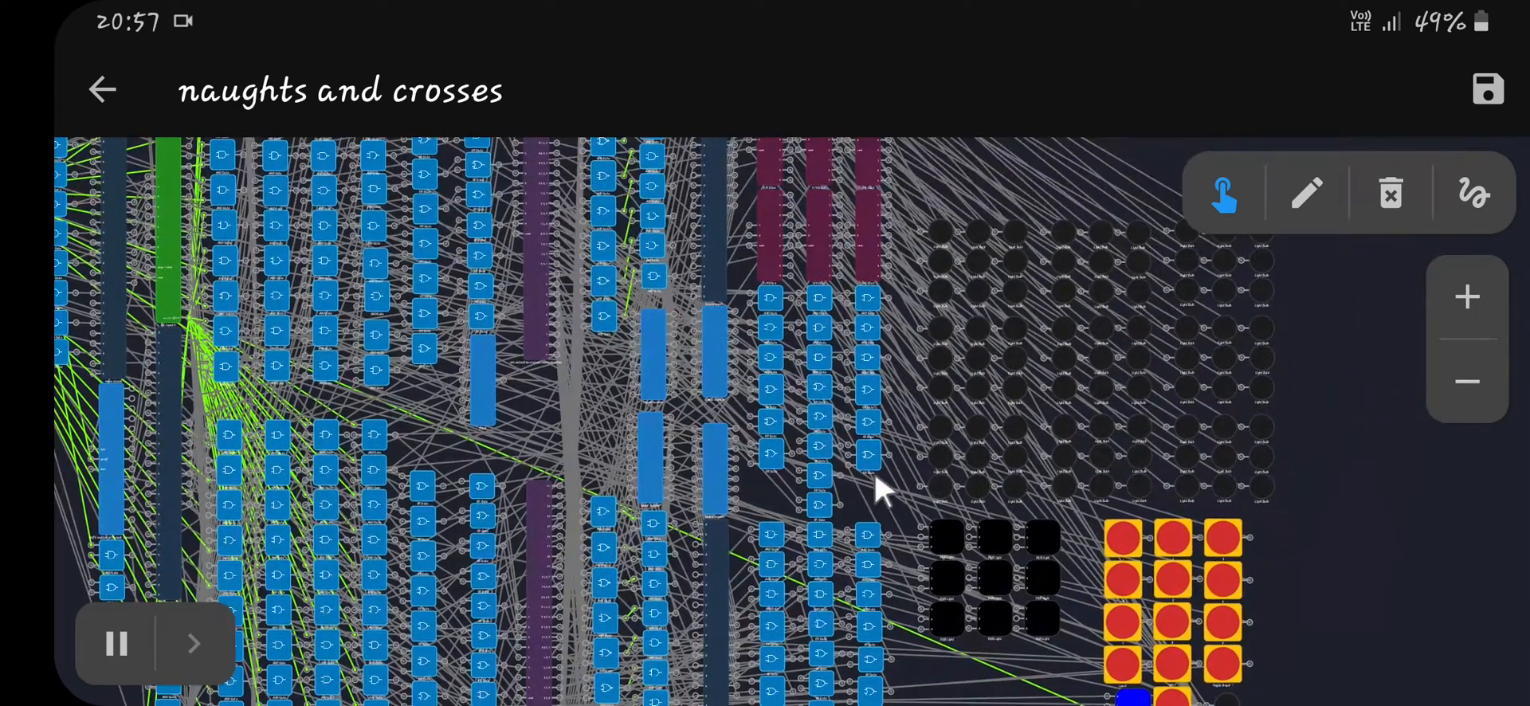
Step: Pan across the circuit to show the gates wired to the cleared LED display
left_click_drag(878, 488, 615, 478)
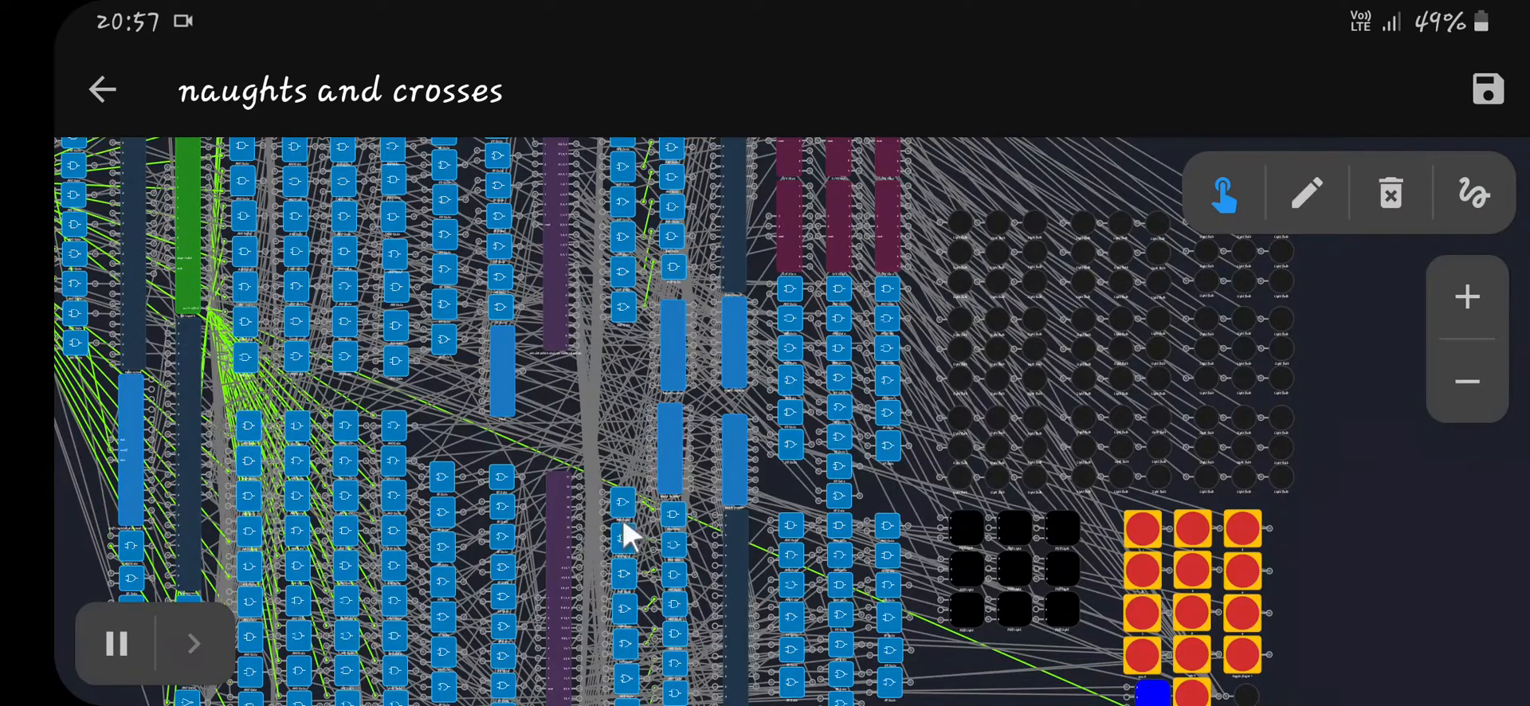
mouse_move(927, 424)
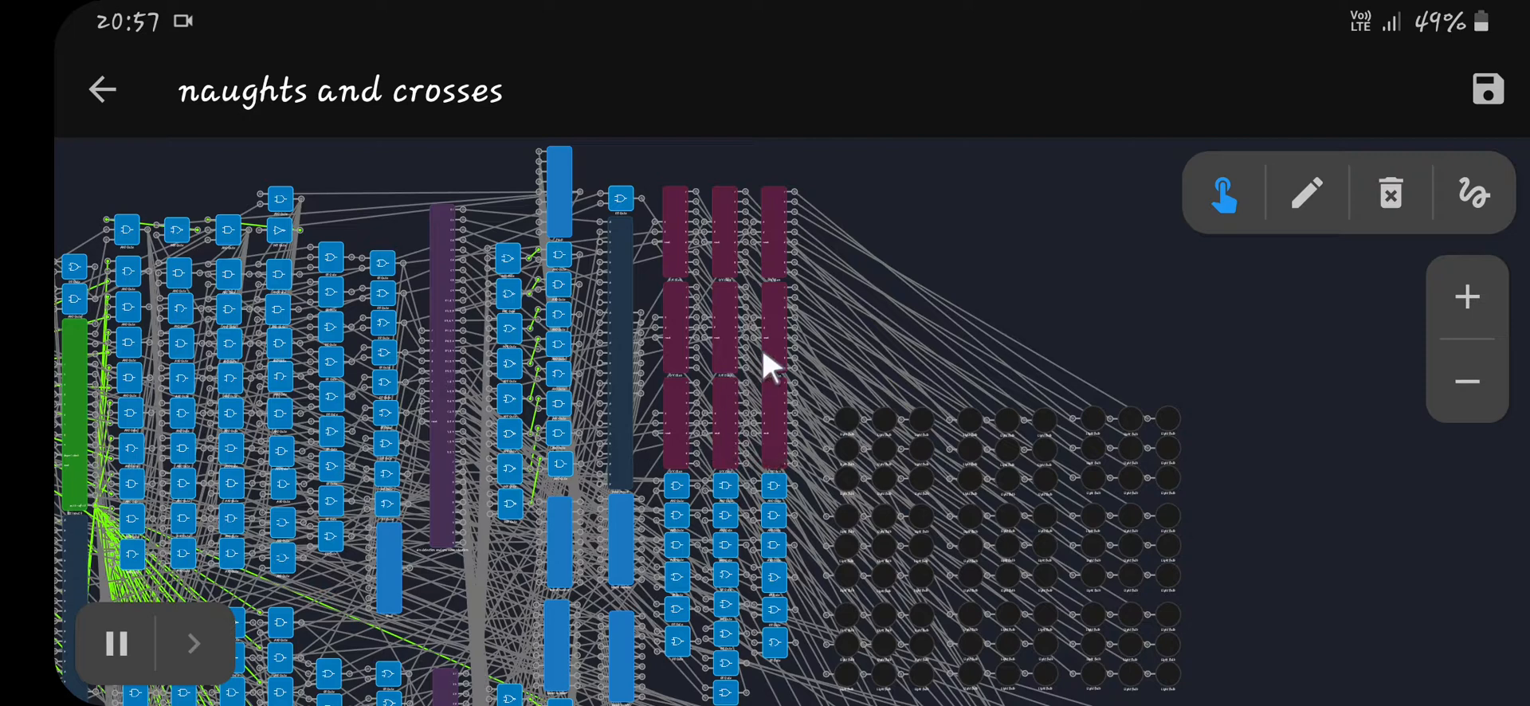
mouse_move(786, 443)
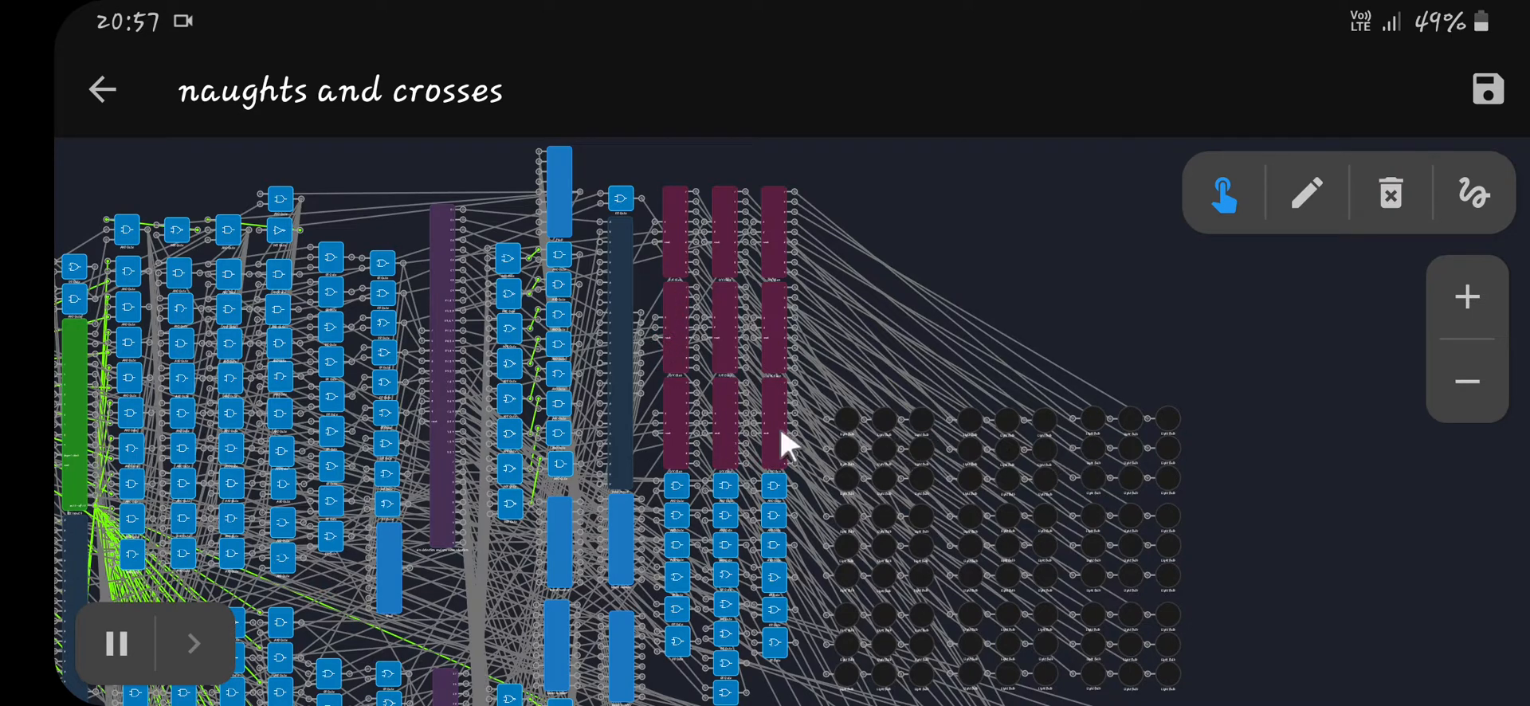